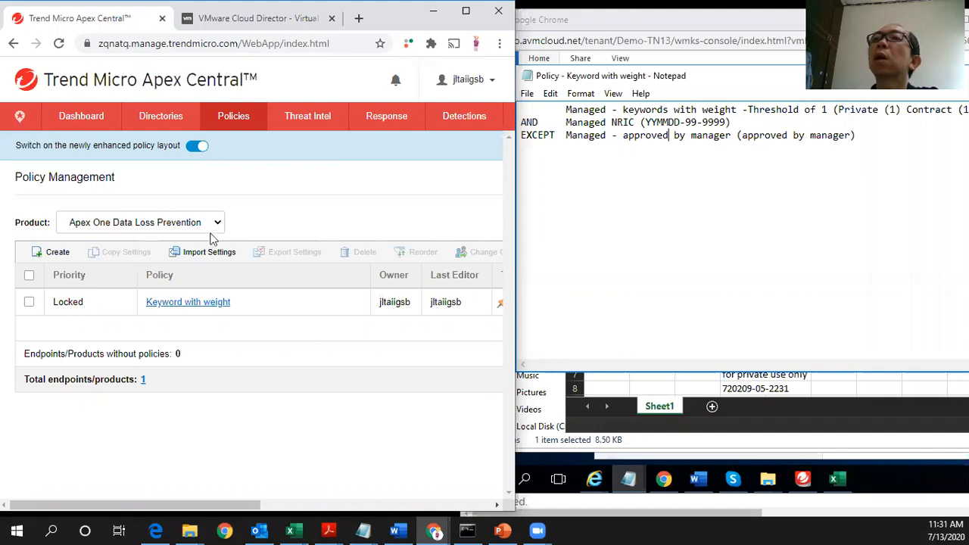
mouse_move(90, 241)
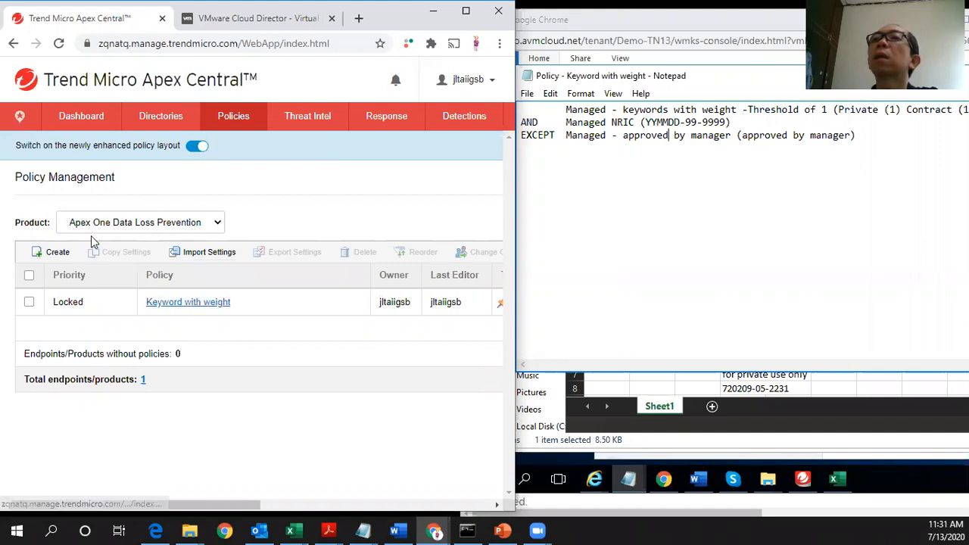
mouse_move(168, 309)
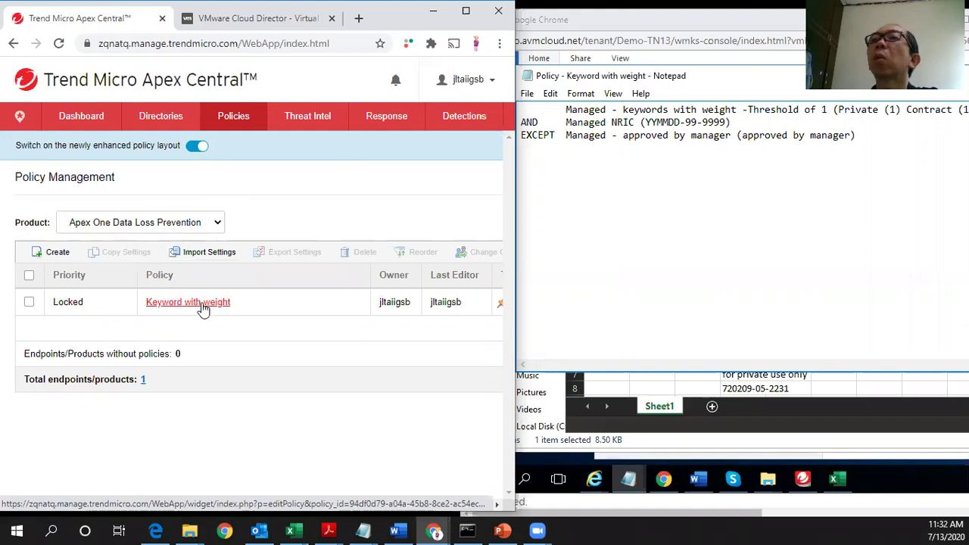
- Open the 'Keyword with weight' DLP policy for editing, showing its targets
click(187, 303)
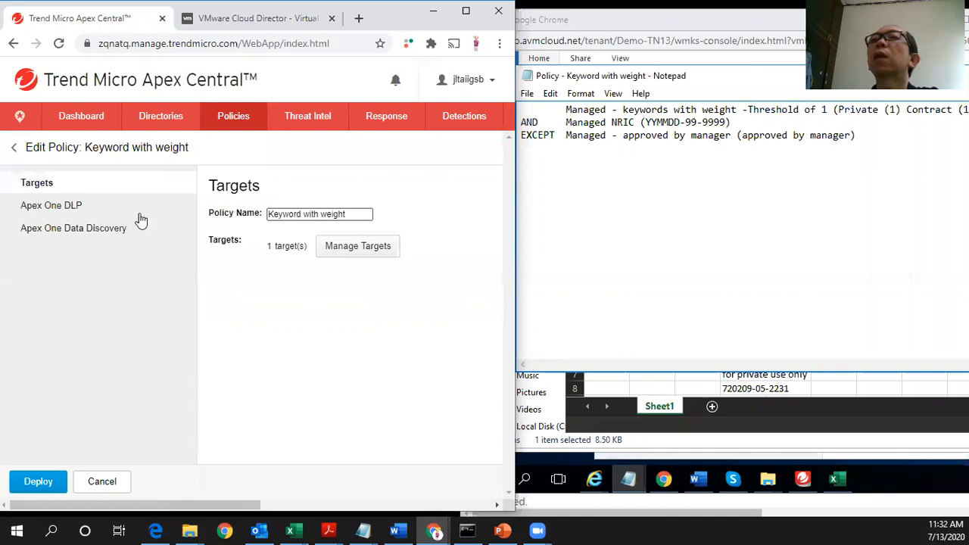
- Review the Keyword with weight rule's template, monitored channels and block-and-record action, then close it unchanged
click(51, 206)
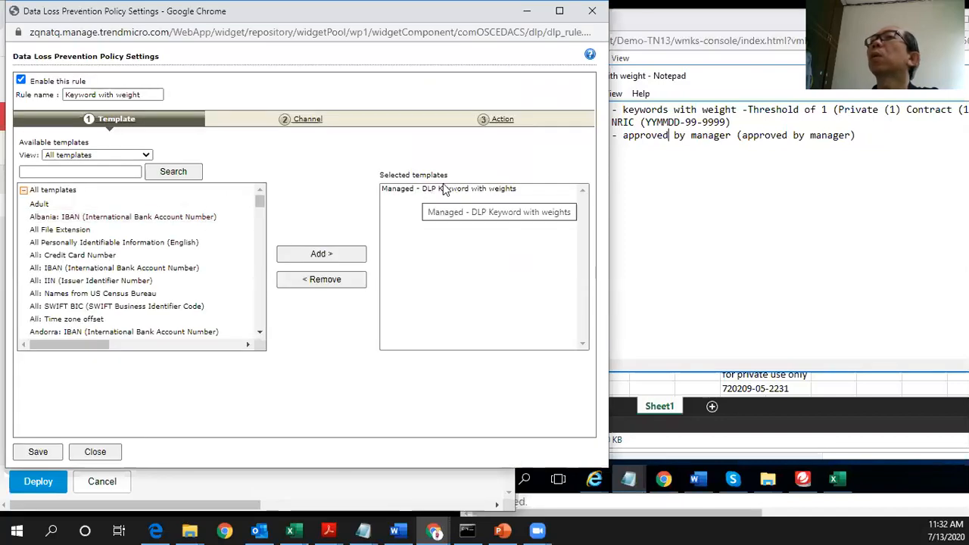
click(308, 118)
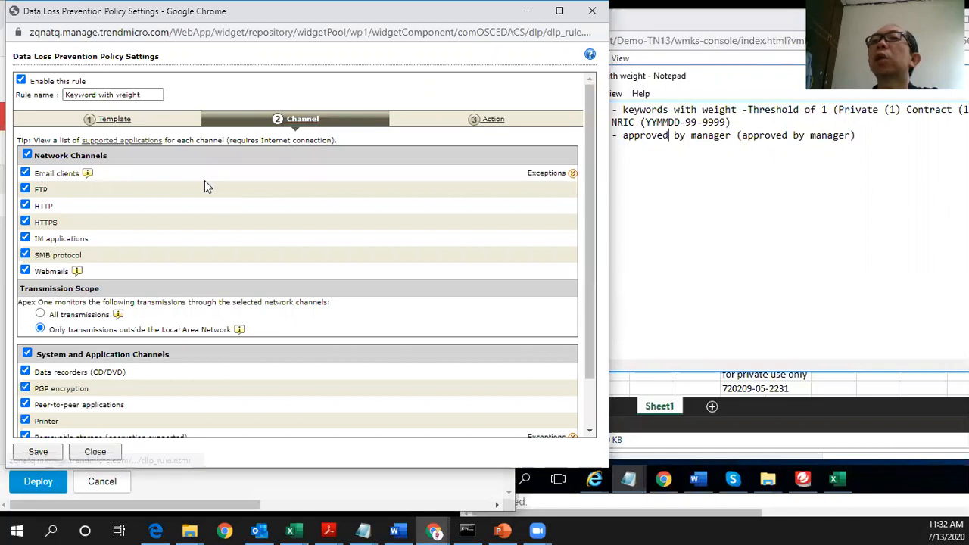
click(494, 119)
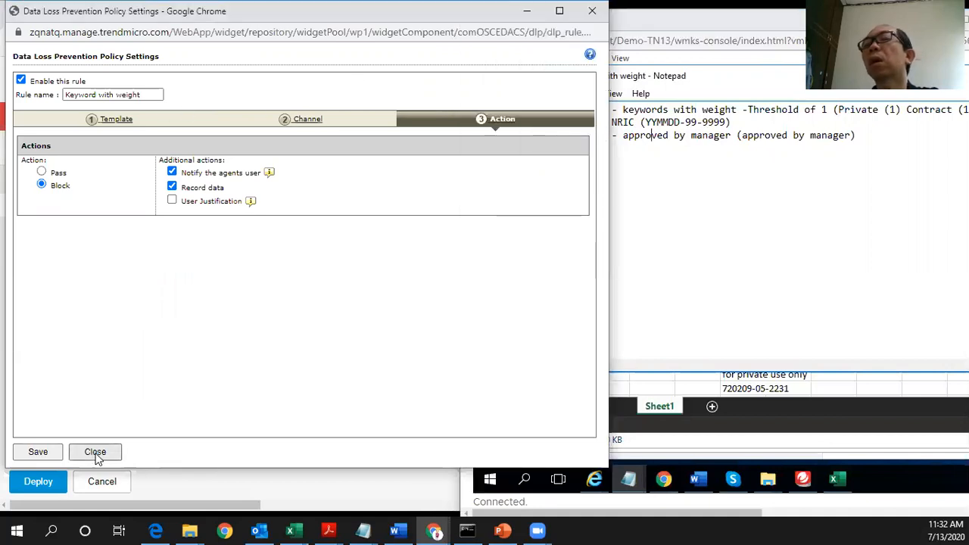
click(94, 451)
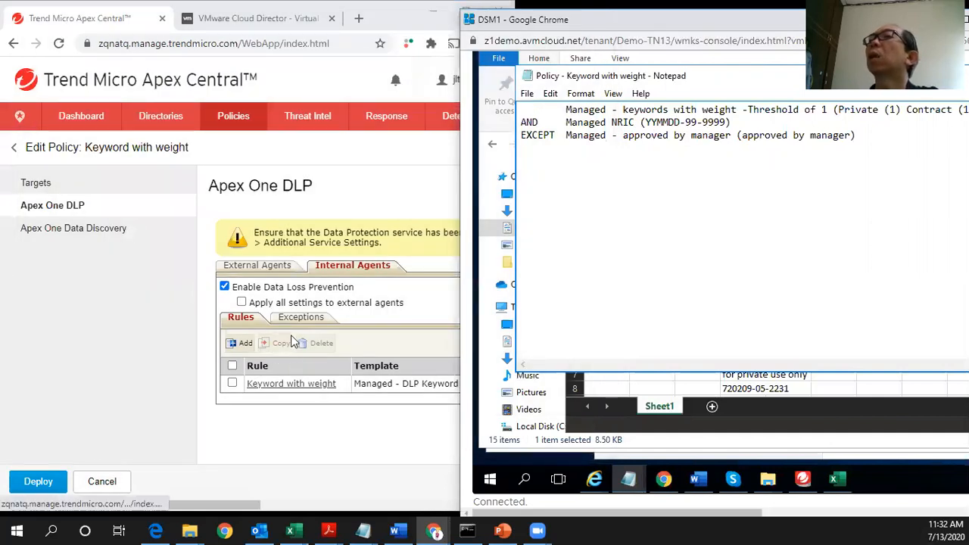
- Inspect the 'DLP Keyword with weights' template's keyword AND NRIC EXCEPT manager-approval condition, then close it
click(233, 115)
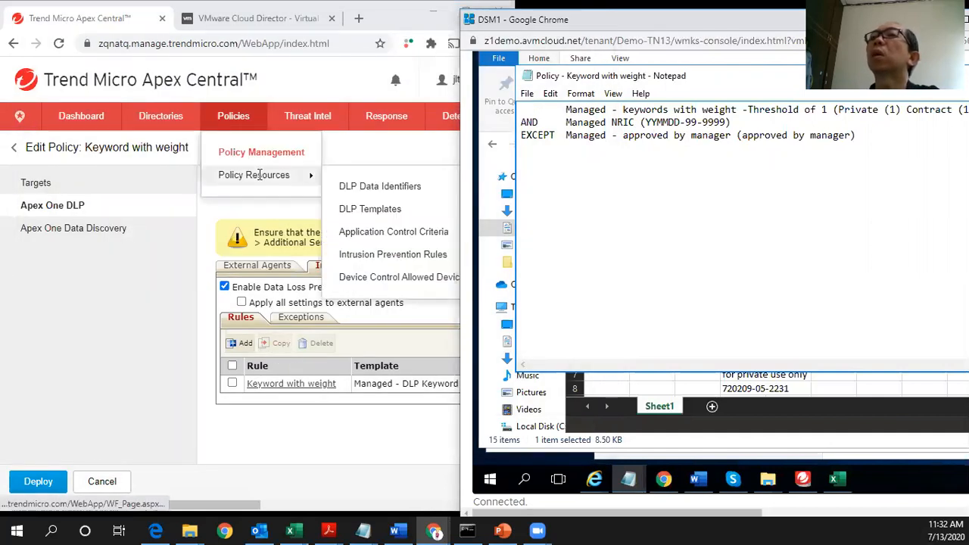
click(370, 209)
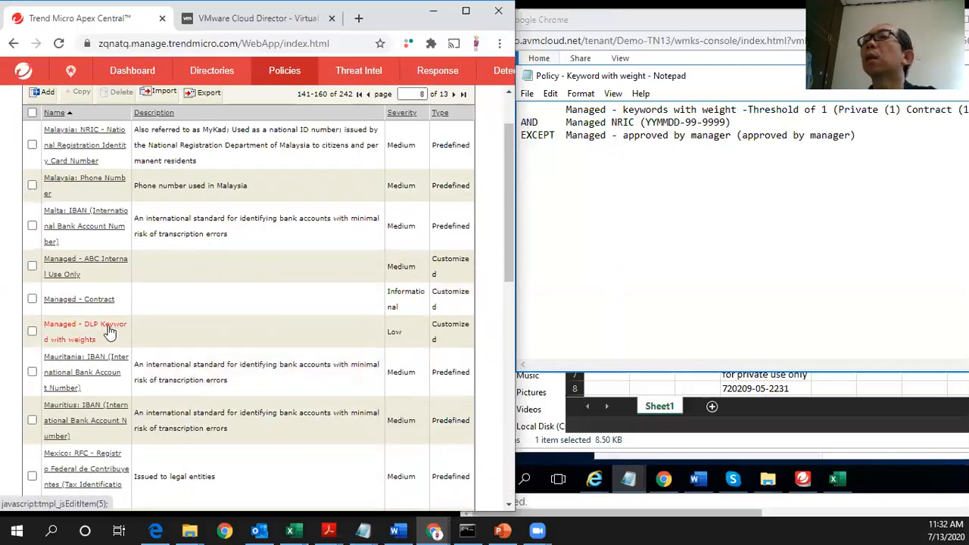
click(84, 324)
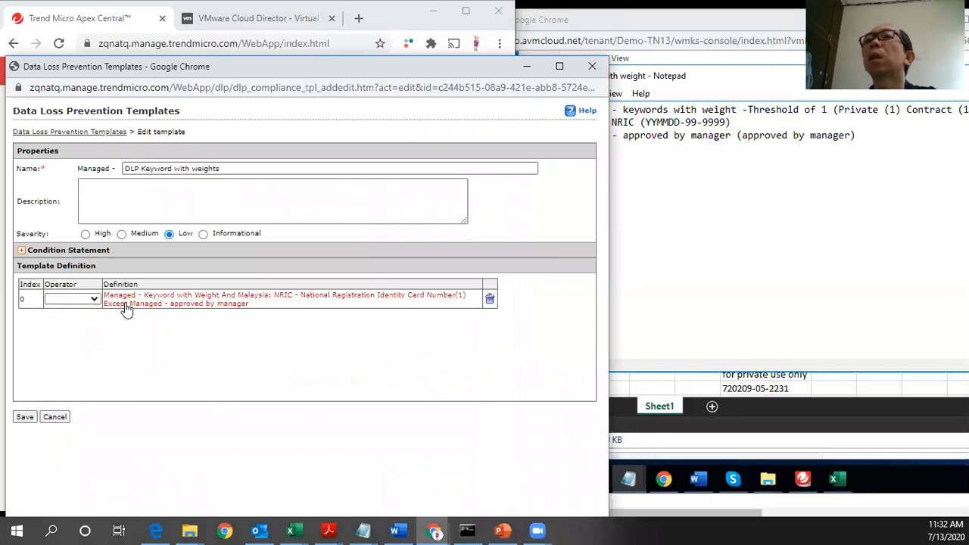
click(21, 250)
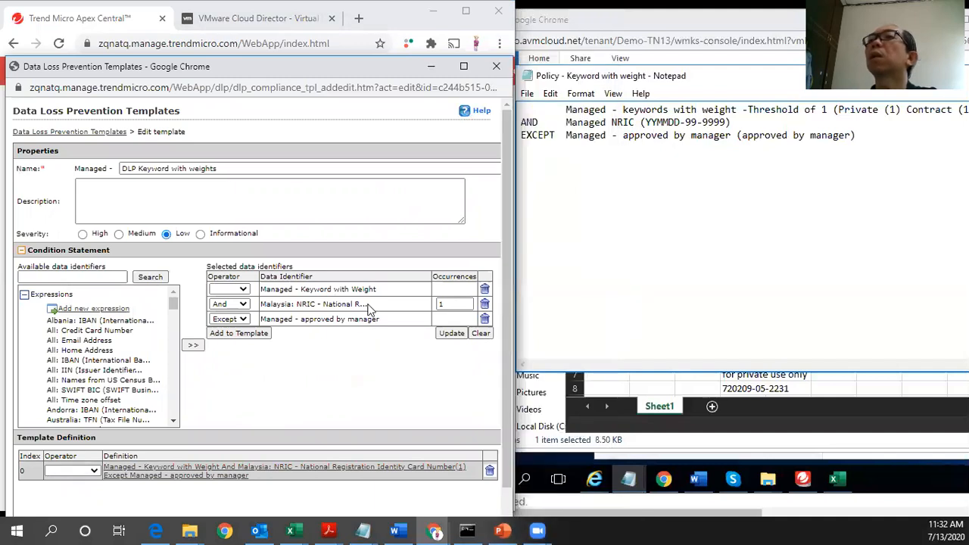
mouse_move(290, 341)
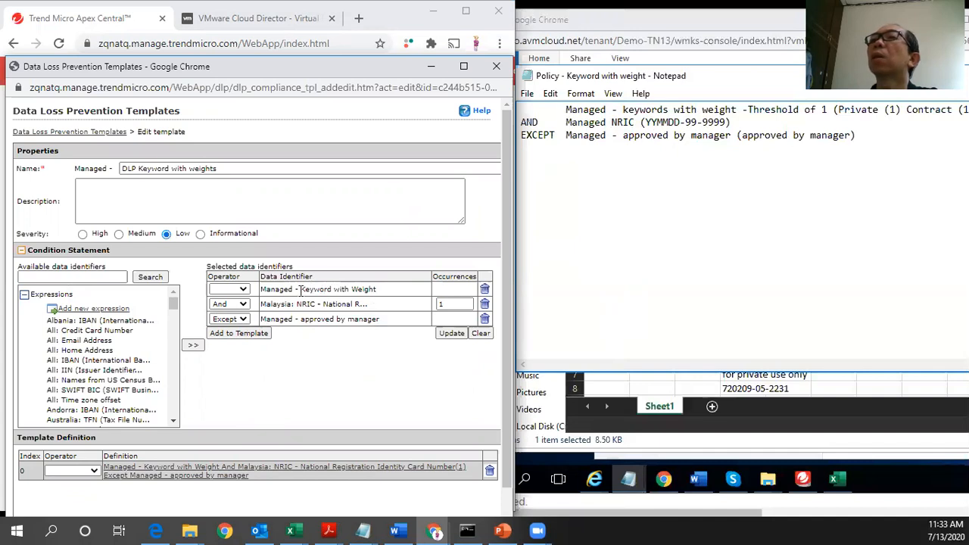
mouse_move(297, 289)
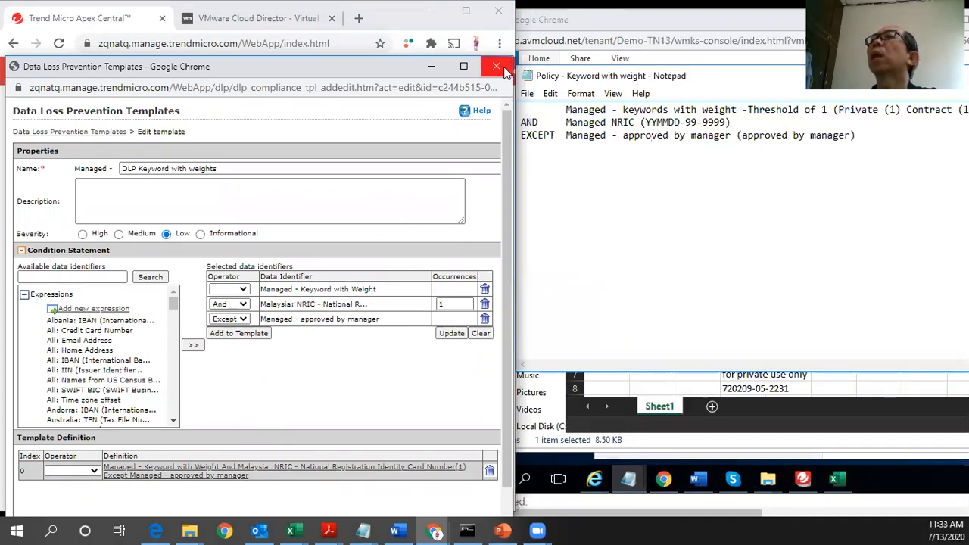
click(493, 66)
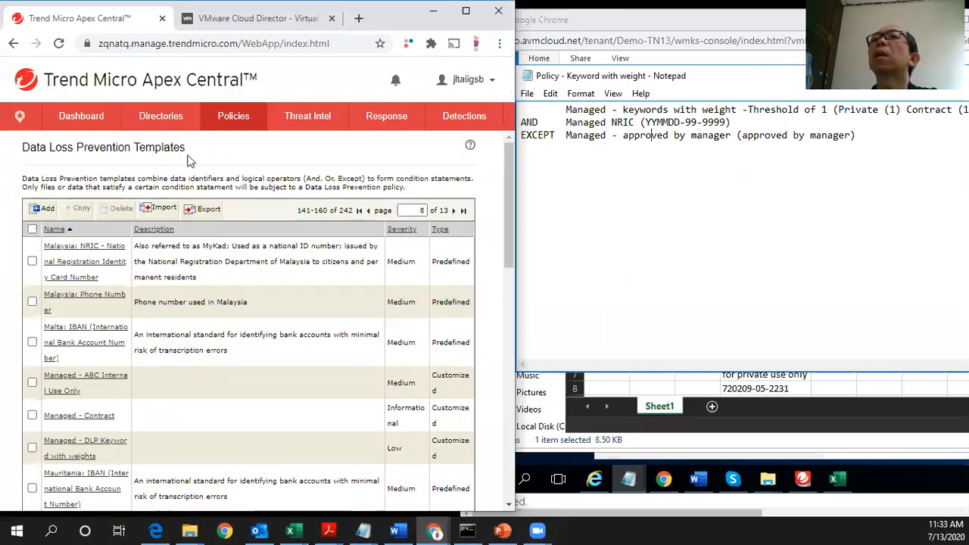
- Inspect the 'Keyword with Weight' list showing private and contract scored 1 with threshold 1, then close it
click(234, 115)
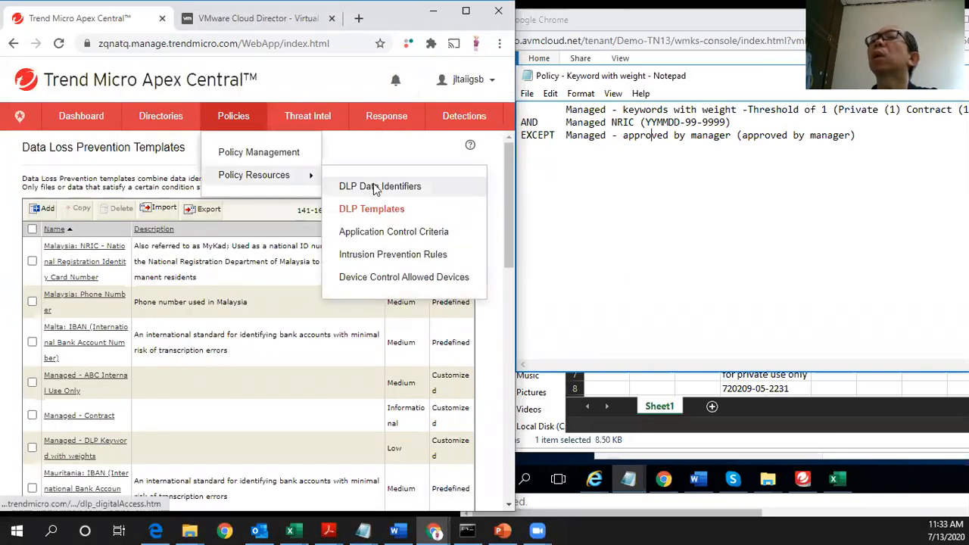
click(374, 186)
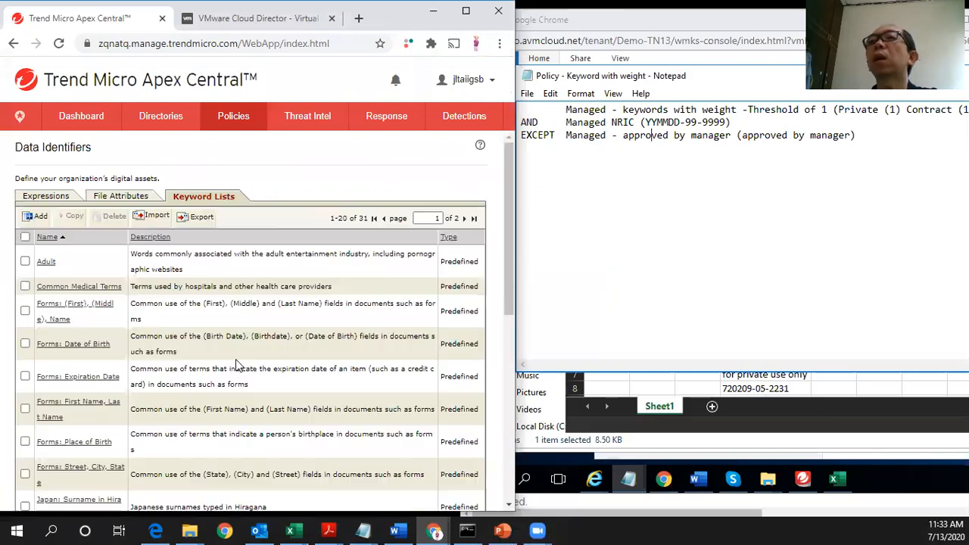
scroll(down, 3)
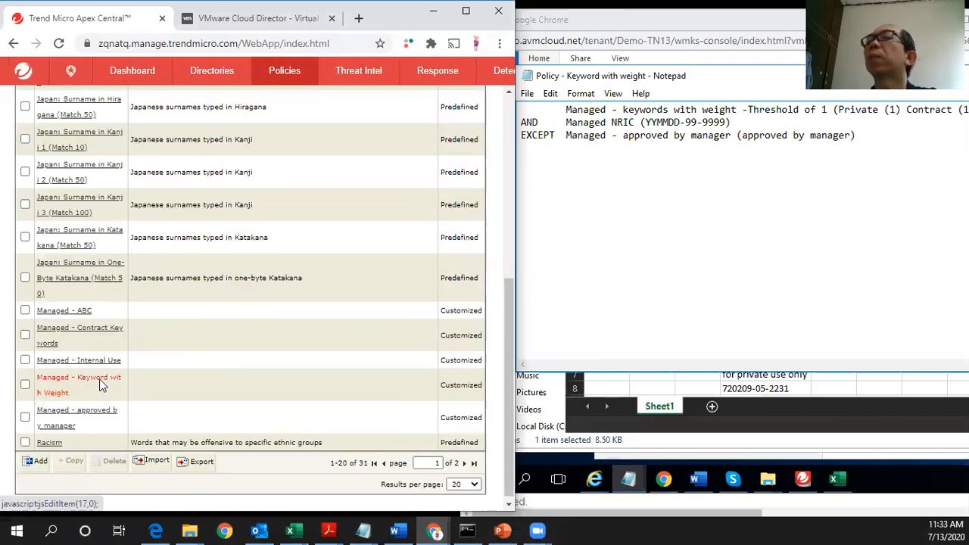
click(79, 379)
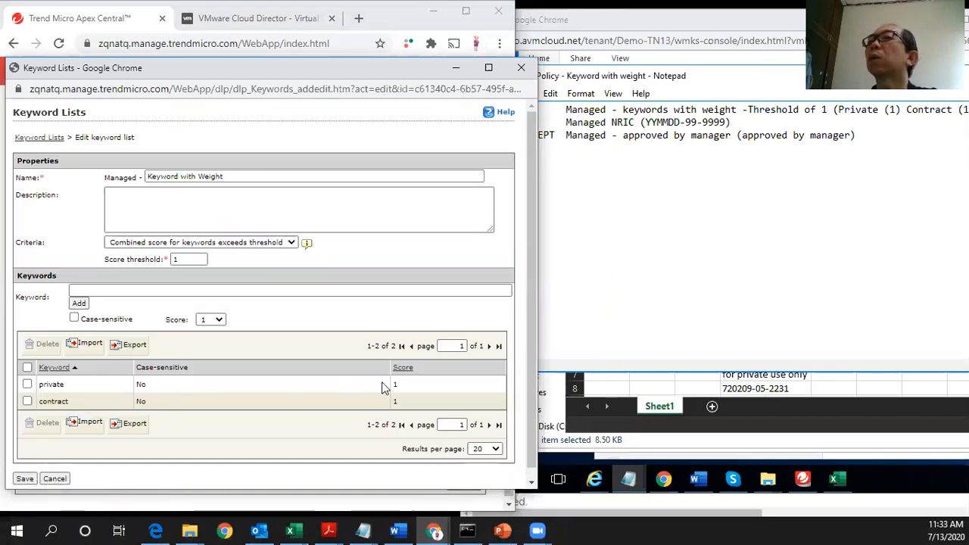
mouse_move(205, 368)
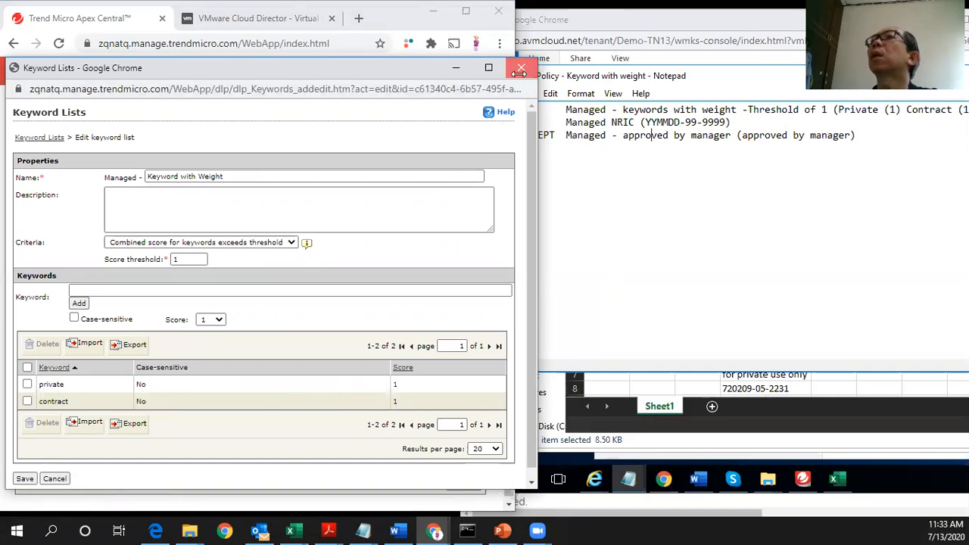
click(515, 69)
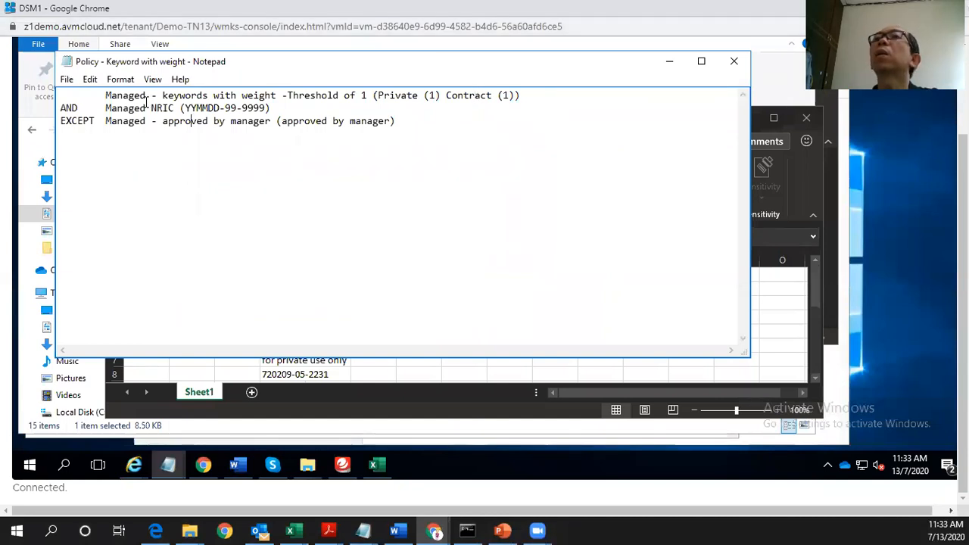
- Close the Notepad policy summary, revealing the Documents folder of ABC contract files
click(334, 95)
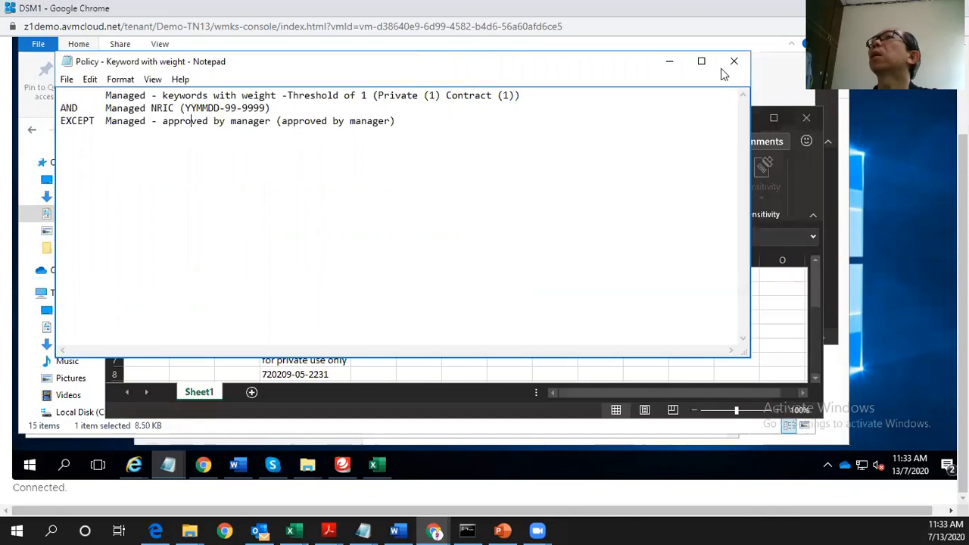
click(375, 464)
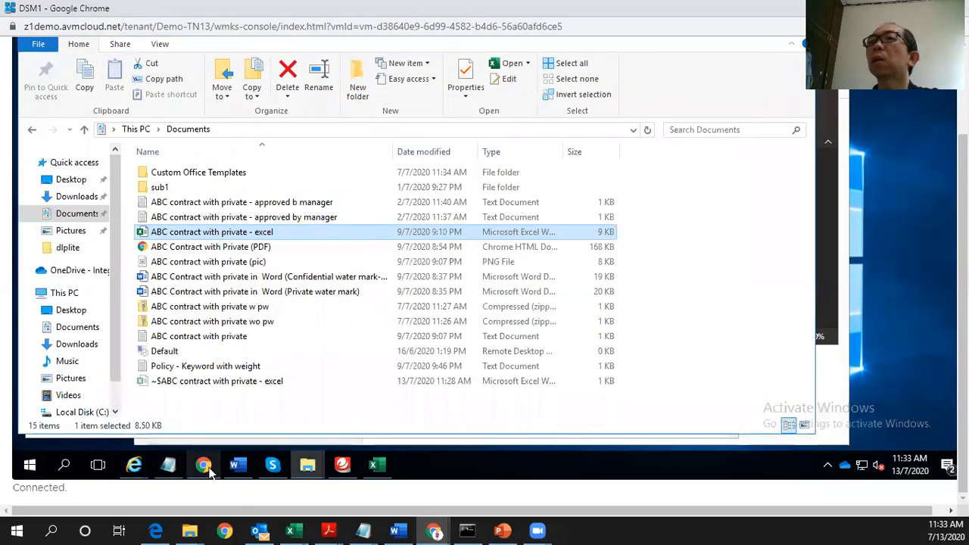
- Attempt to attach a contract file in Gmail and dismiss the resulting DLP violation alert
click(203, 463)
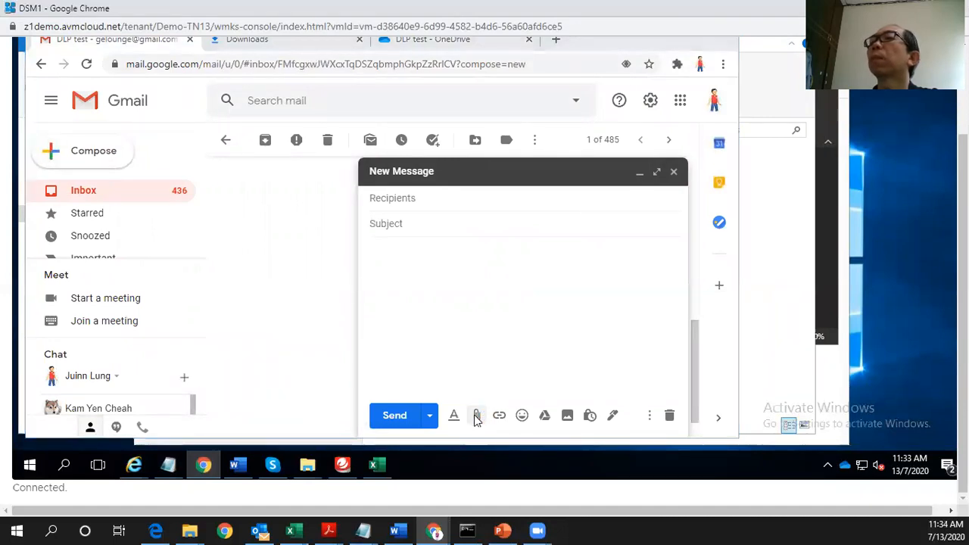
click(475, 415)
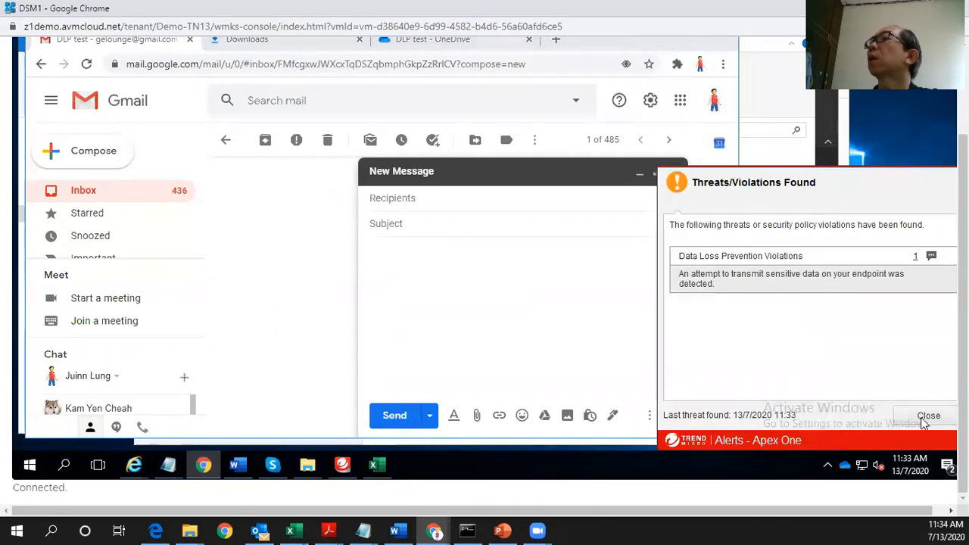
click(929, 415)
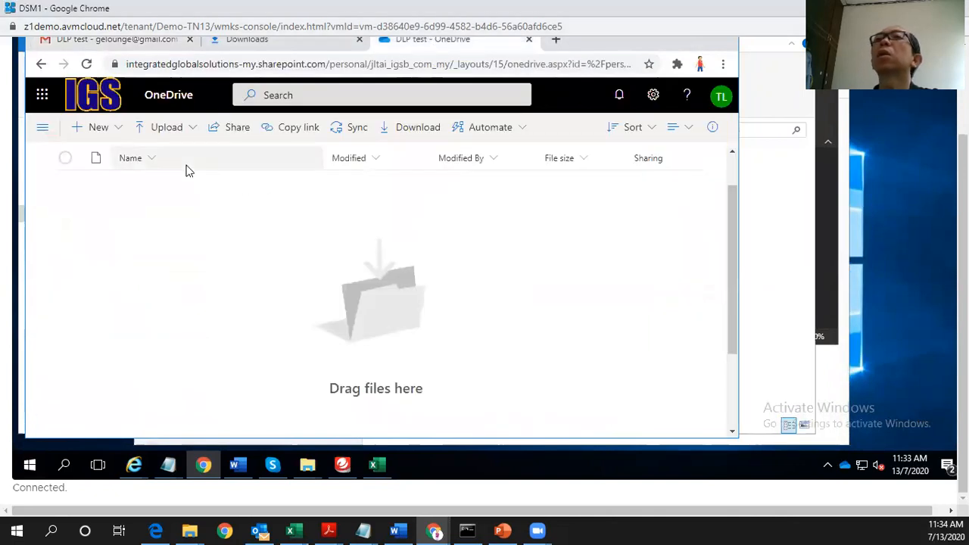
- Attempt a OneDrive upload blocked by a DLP alert, leaving the folder empty, then switch to Skype
click(166, 128)
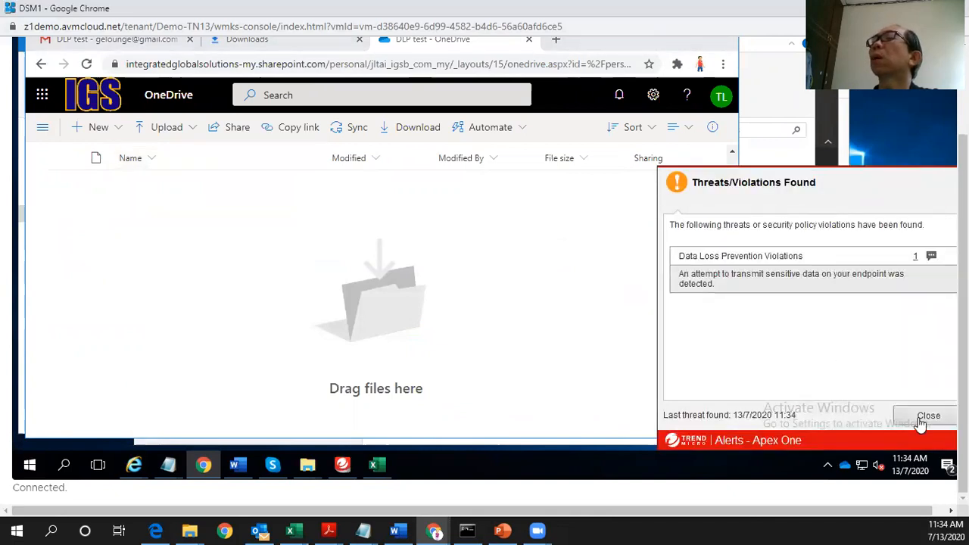
click(928, 415)
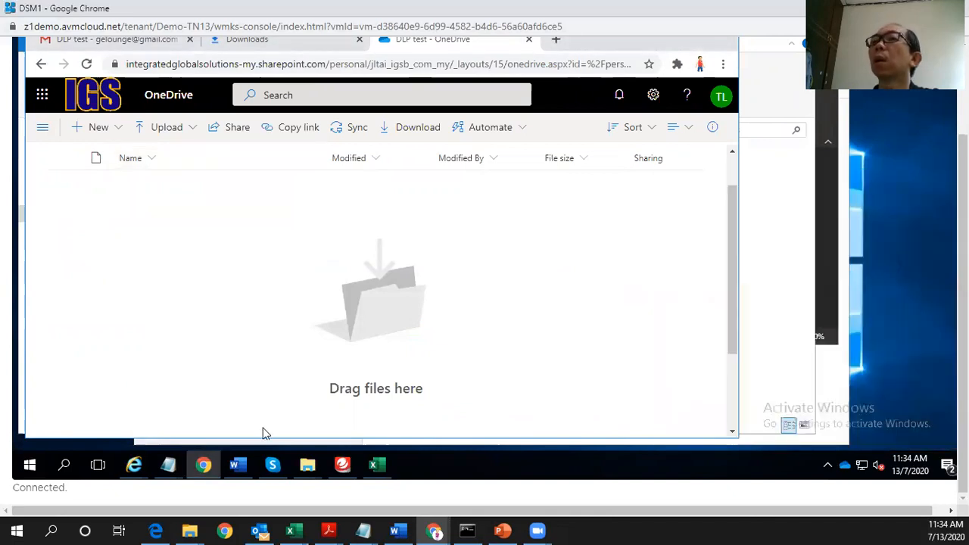
click(273, 463)
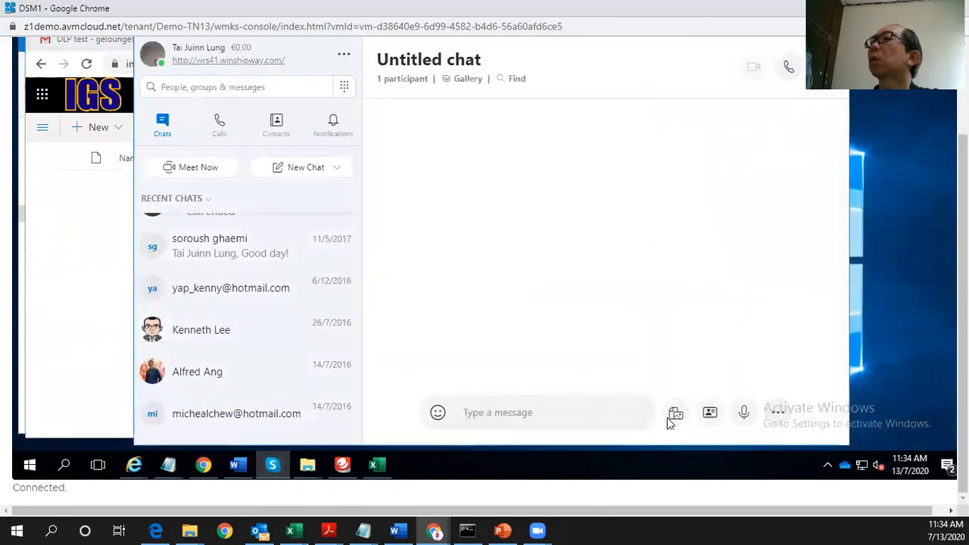
mouse_move(676, 412)
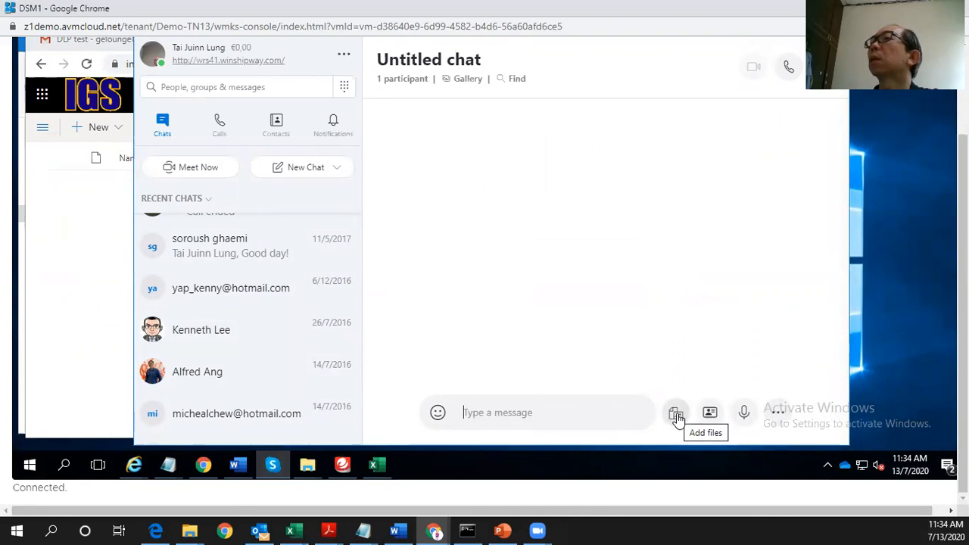
- Send 'ABC contract with private' via Skype and dismiss the DLP violation alert that blocks it
click(676, 412)
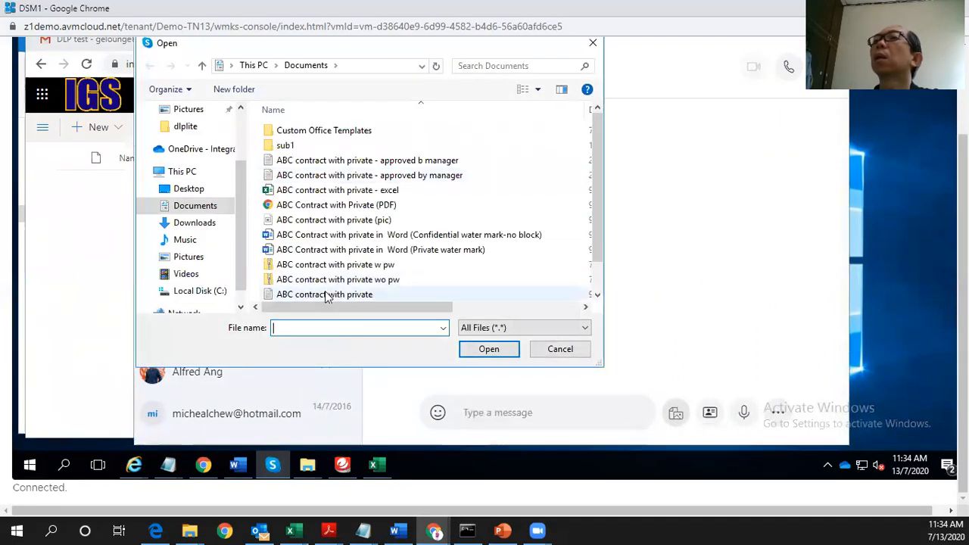
click(490, 348)
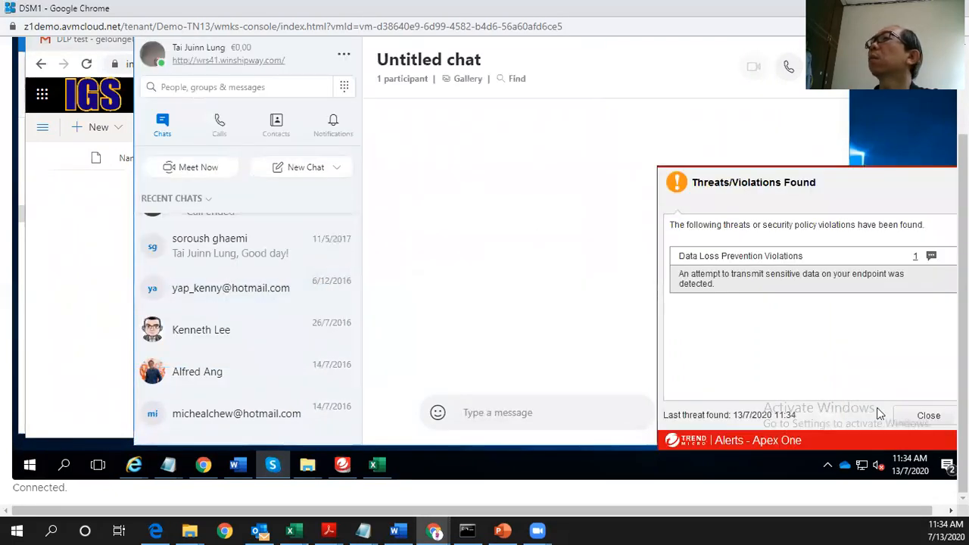
click(930, 415)
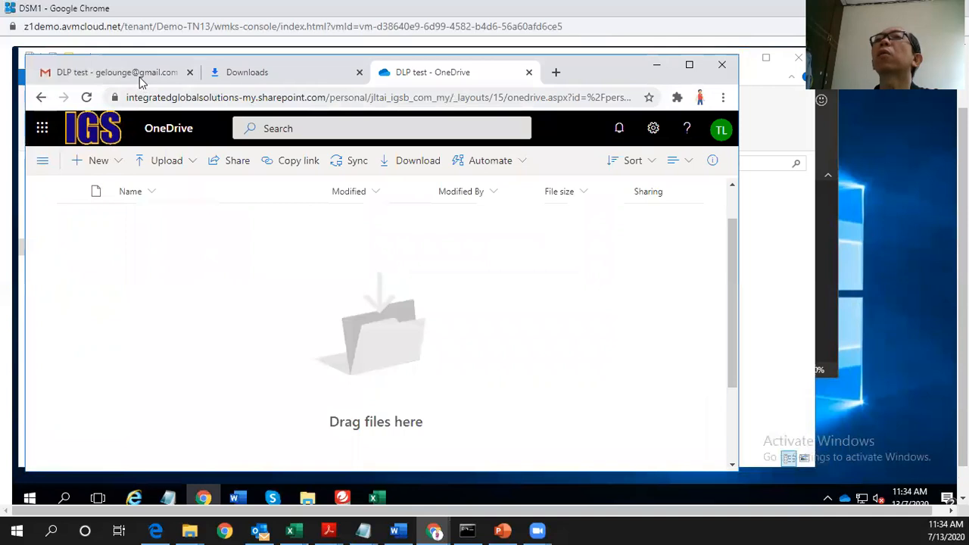
- Attempt two more Gmail attachments of contract files, each blocked by a DLP alert that is dismissed
click(118, 72)
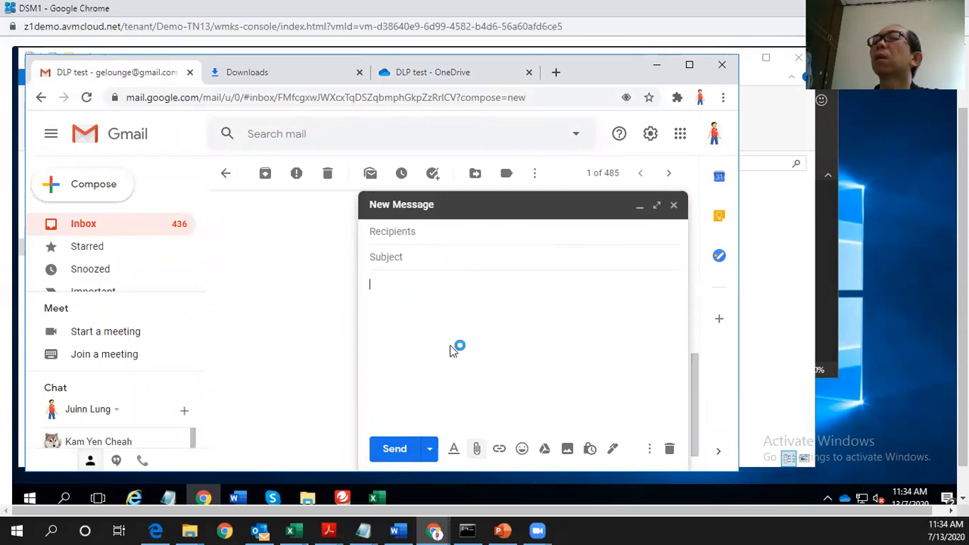
click(476, 448)
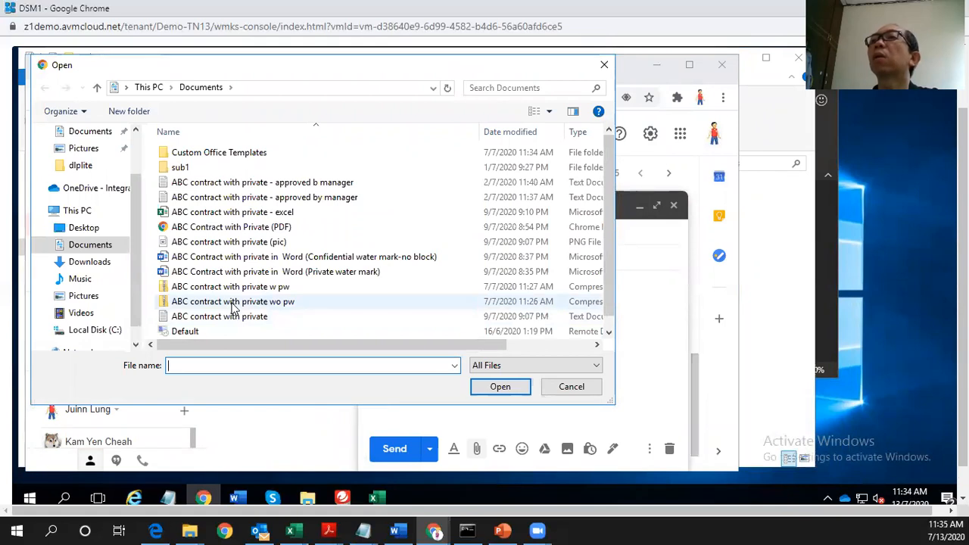
click(571, 388)
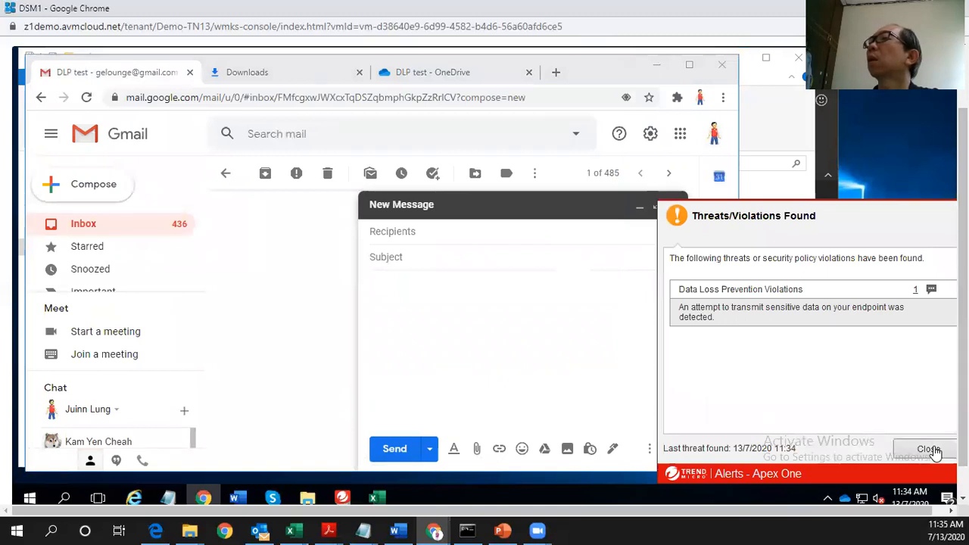
click(929, 450)
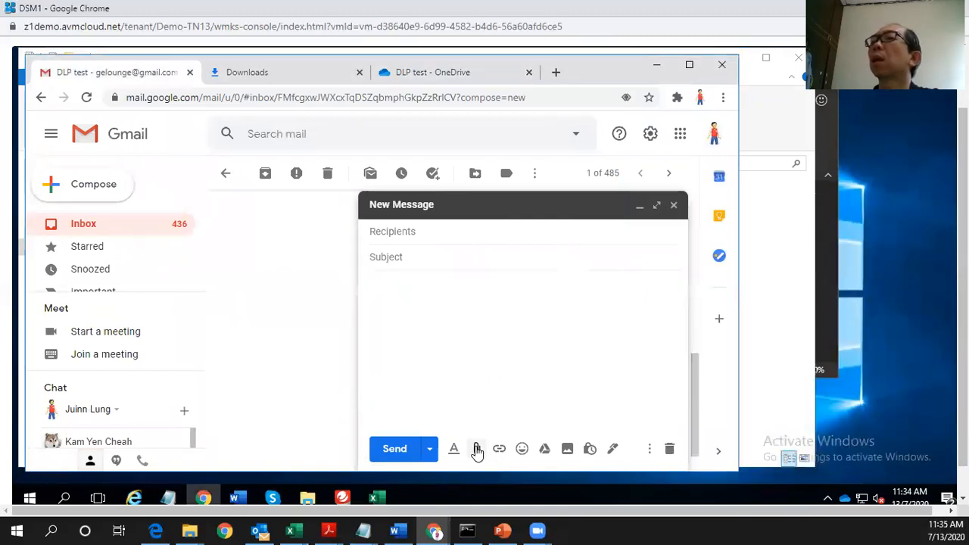
click(476, 448)
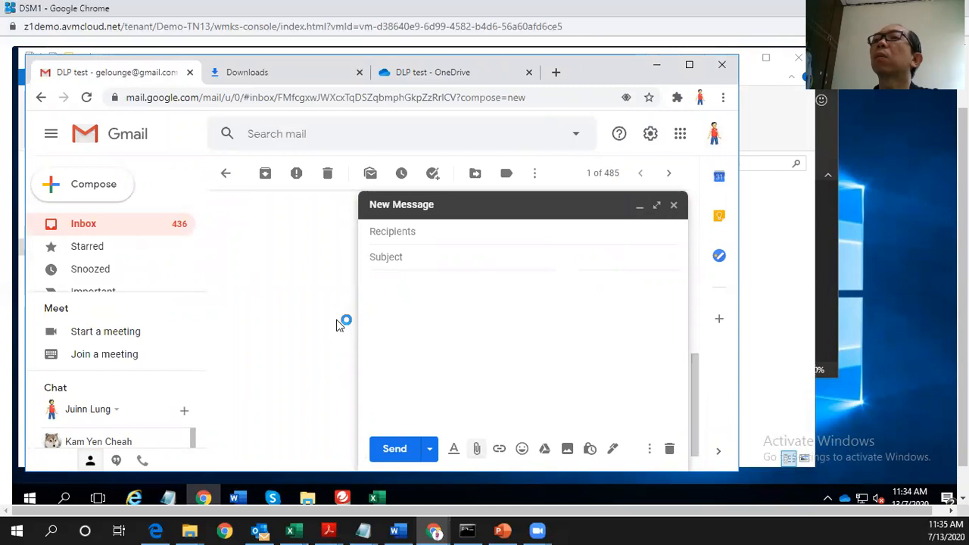
click(476, 449)
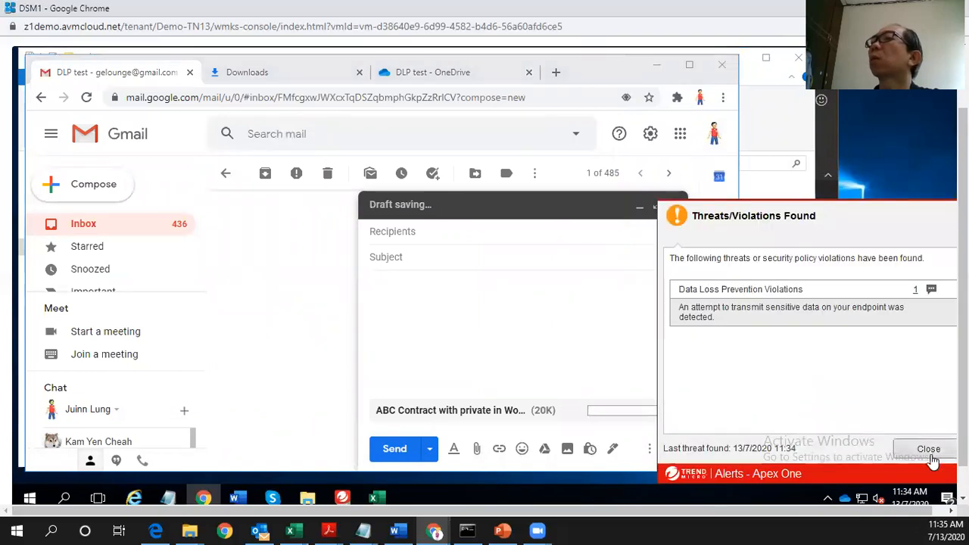
click(927, 449)
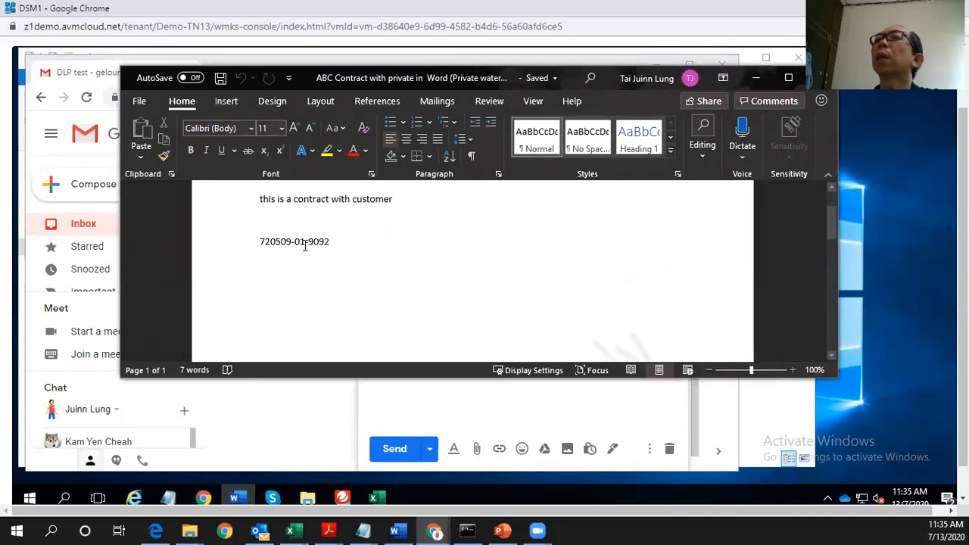
double_click(306, 243)
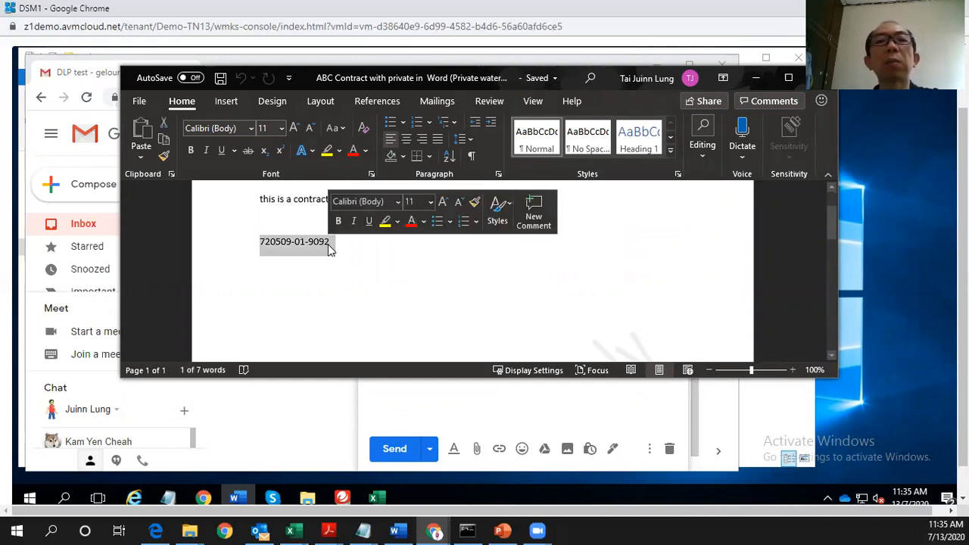
click(545, 296)
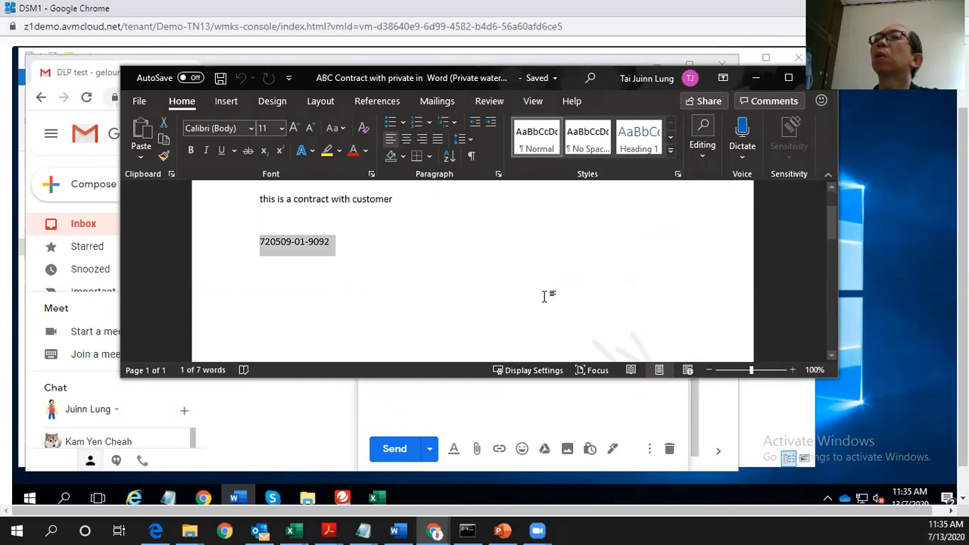
mouse_move(472, 289)
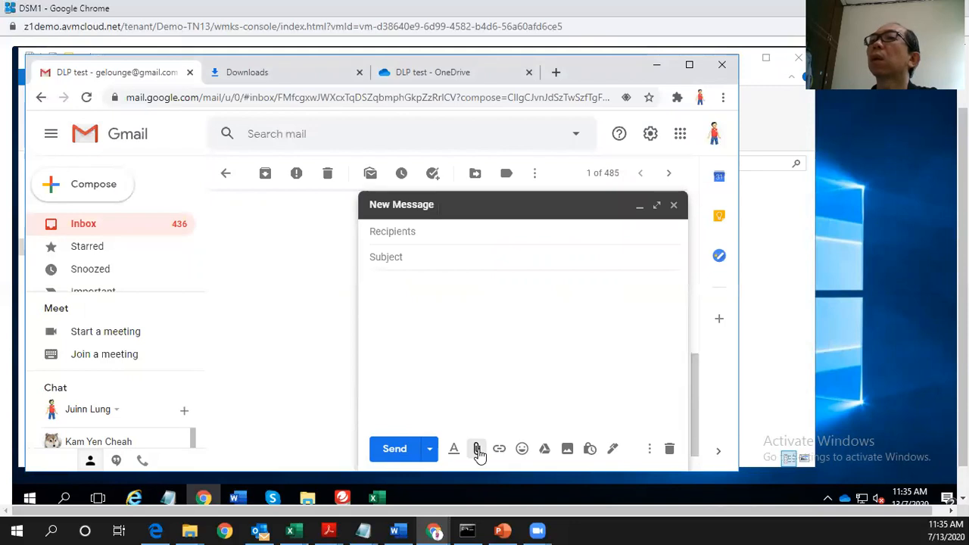
- Attach the Excel contract, dismiss the DLP block alert, remove the attachment and return to Word
click(476, 448)
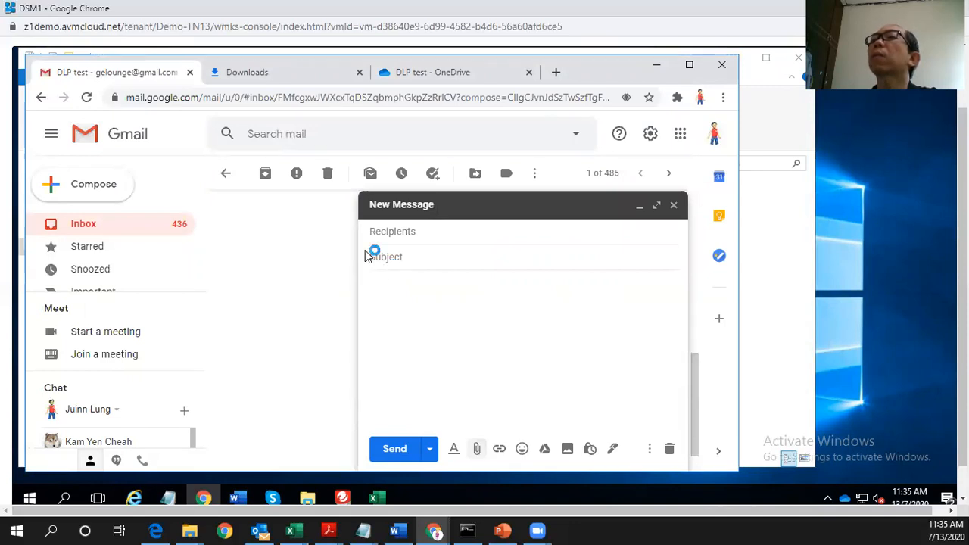
click(475, 448)
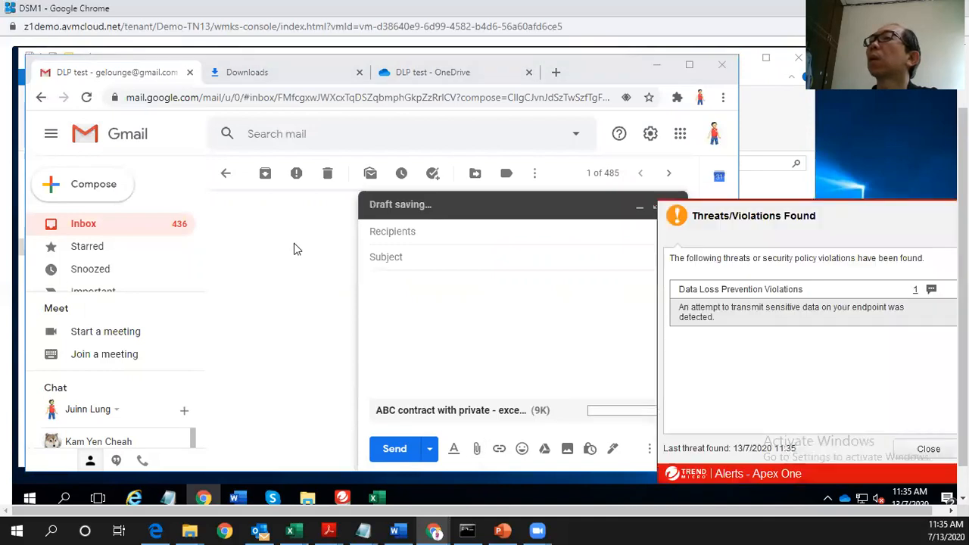
mouse_move(929, 448)
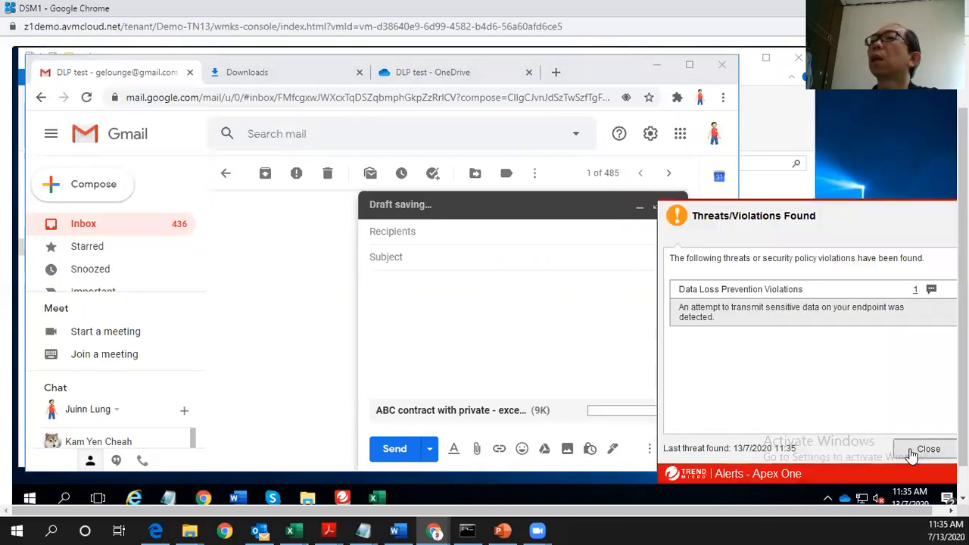
click(930, 449)
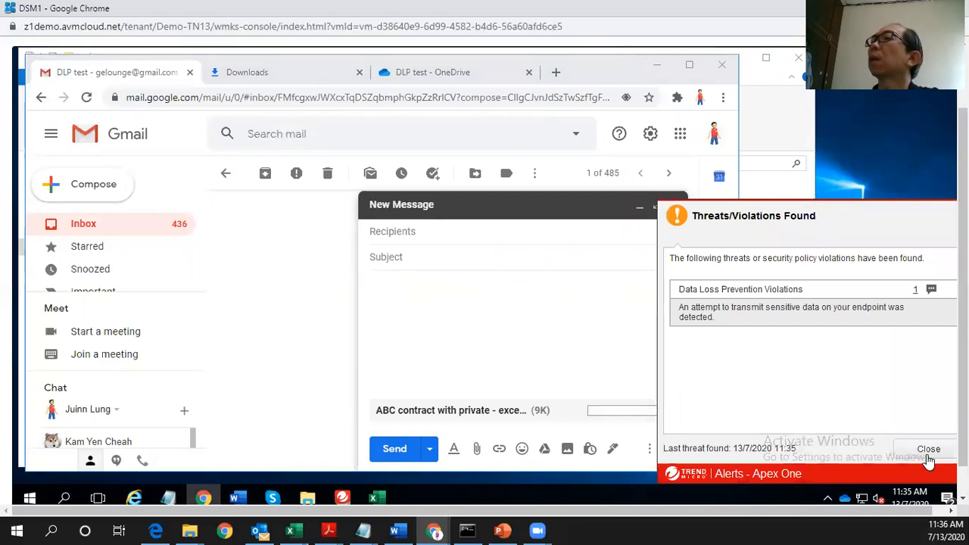
click(927, 448)
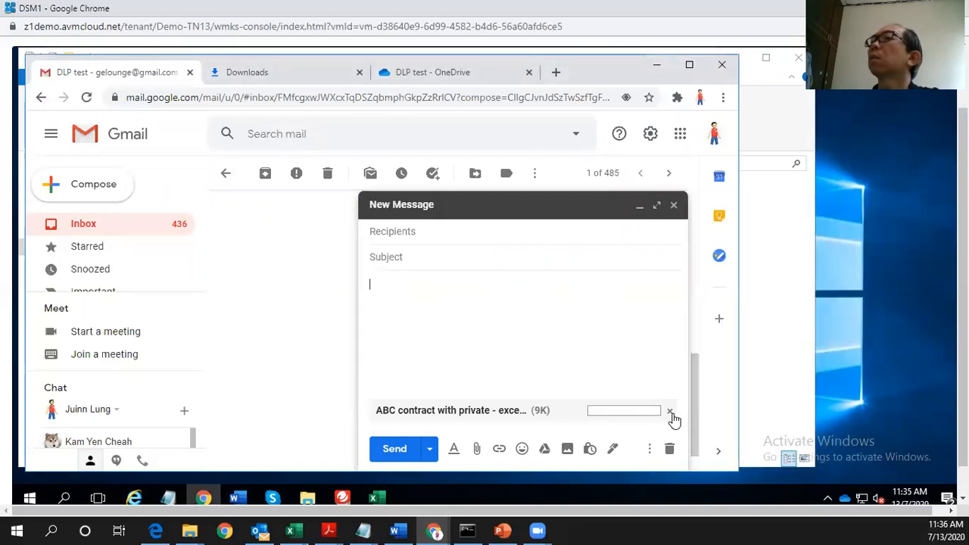
click(670, 410)
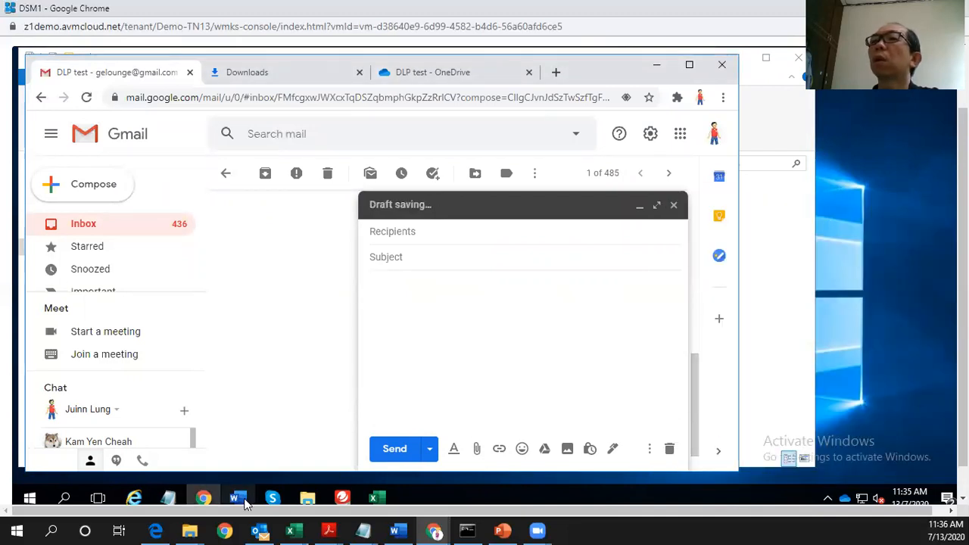
click(236, 497)
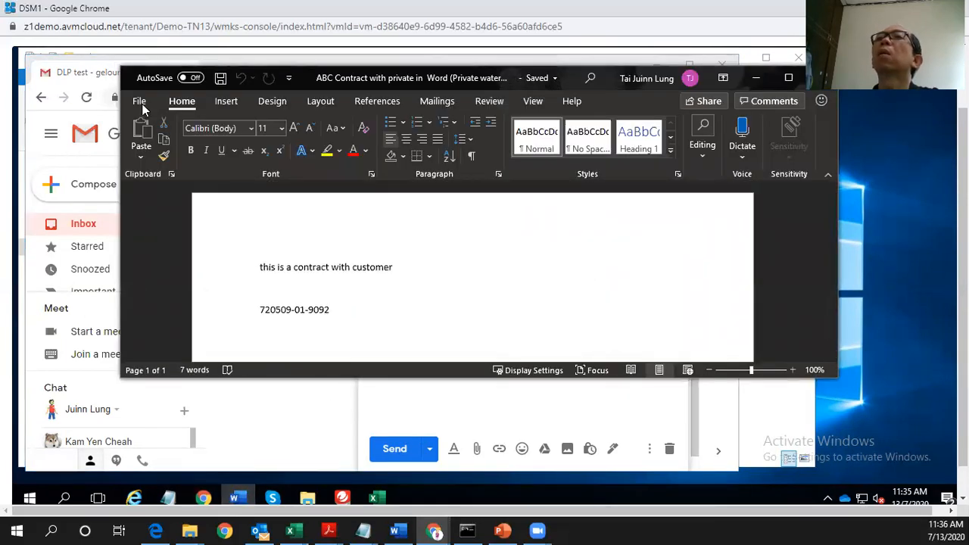
- Print the contract via File > Print and acknowledge the 'Word can't print' error
click(140, 100)
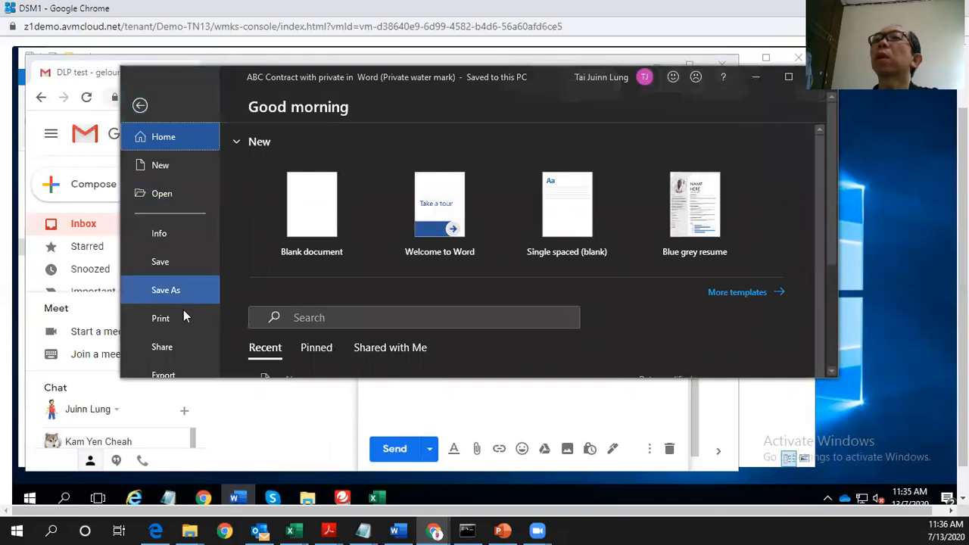
click(161, 318)
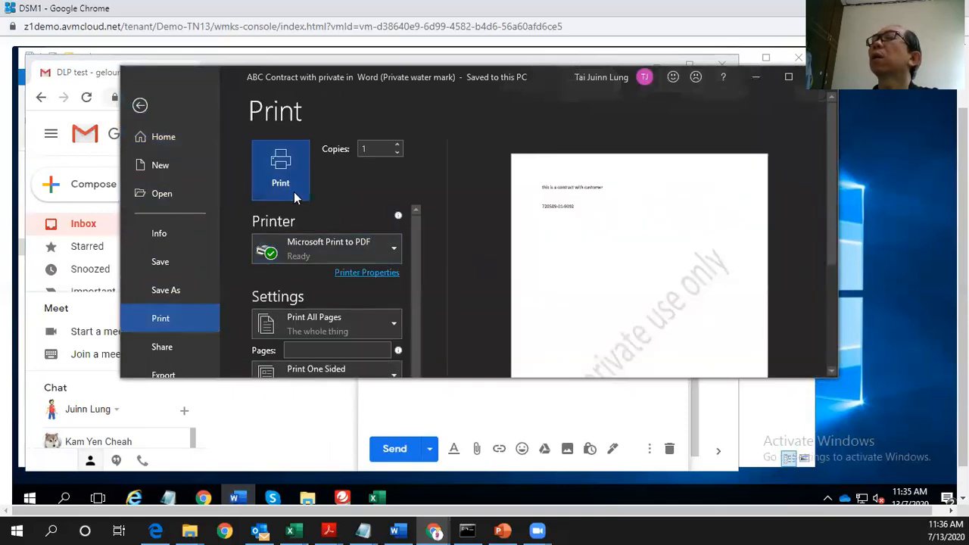
click(280, 164)
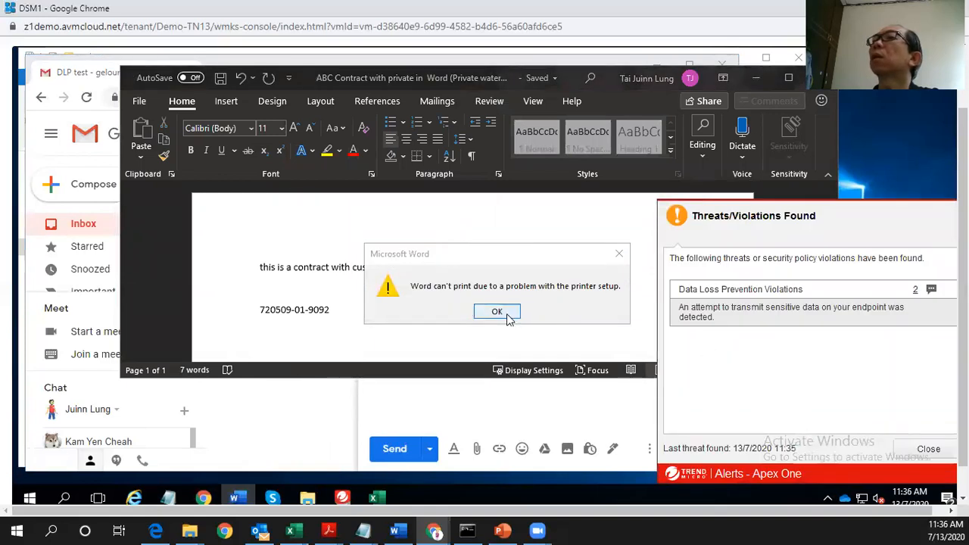
click(497, 312)
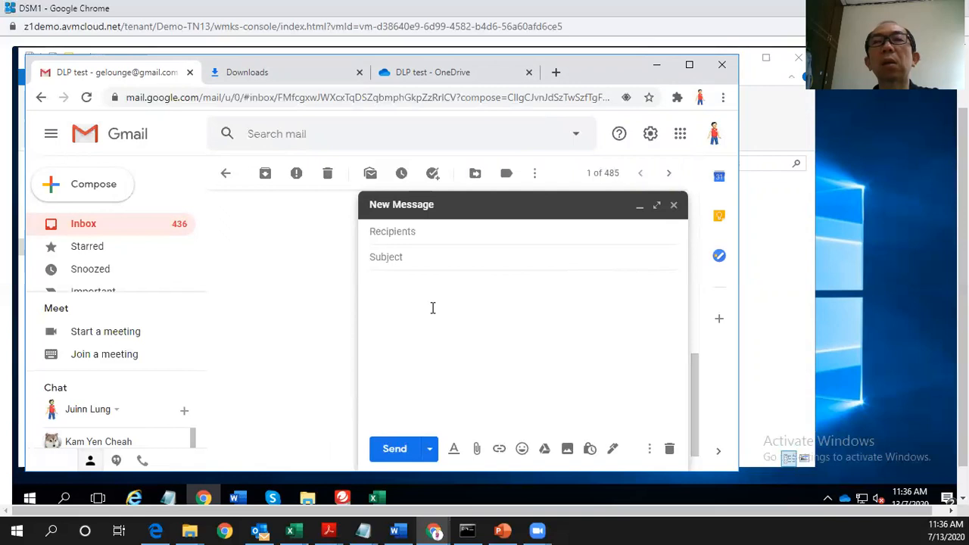
- Attach 'ABC contract with private - approved by manager' to the Gmail draft successfully
click(432, 306)
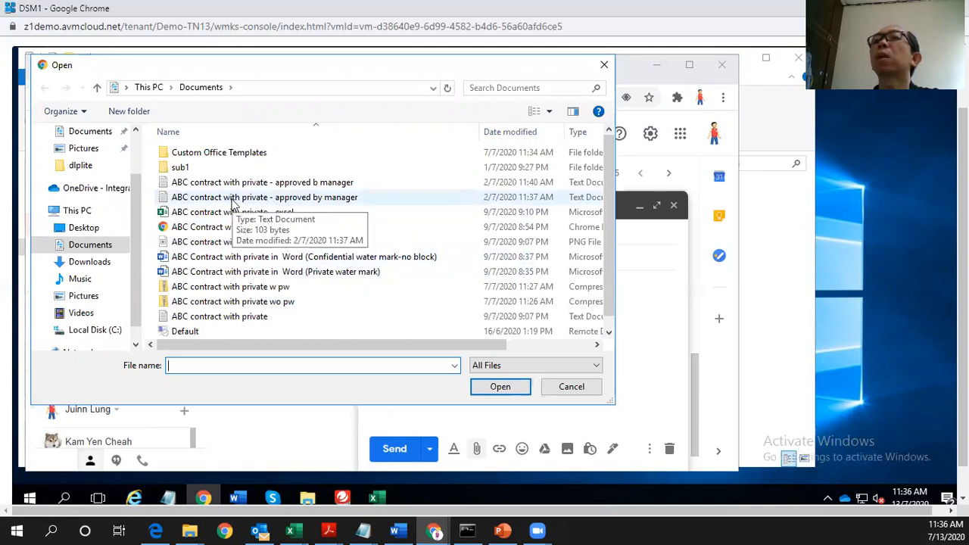
click(264, 197)
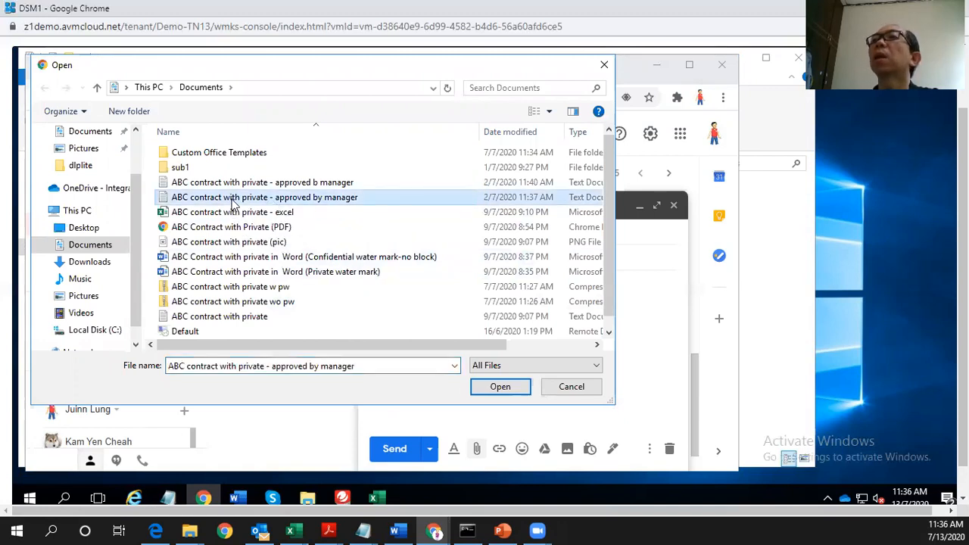
click(500, 387)
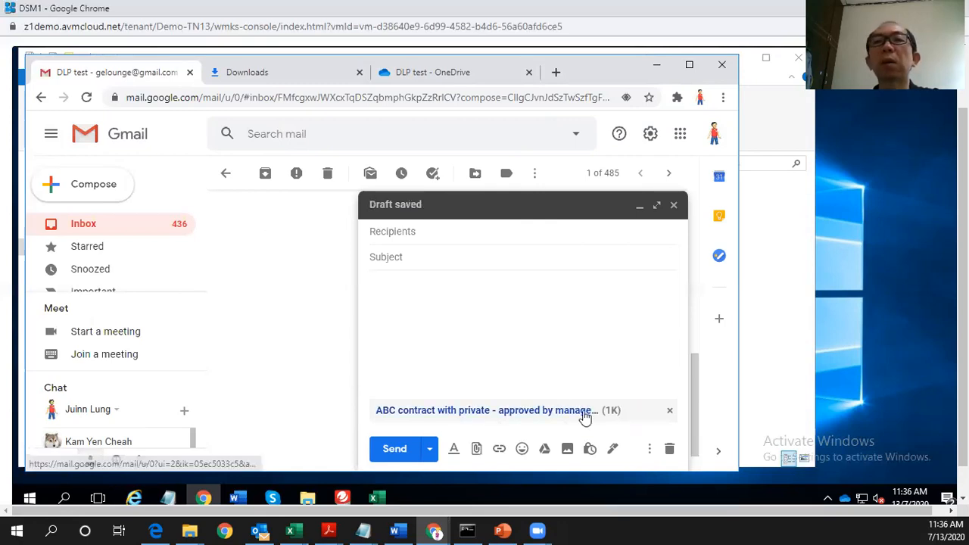
mouse_move(445, 365)
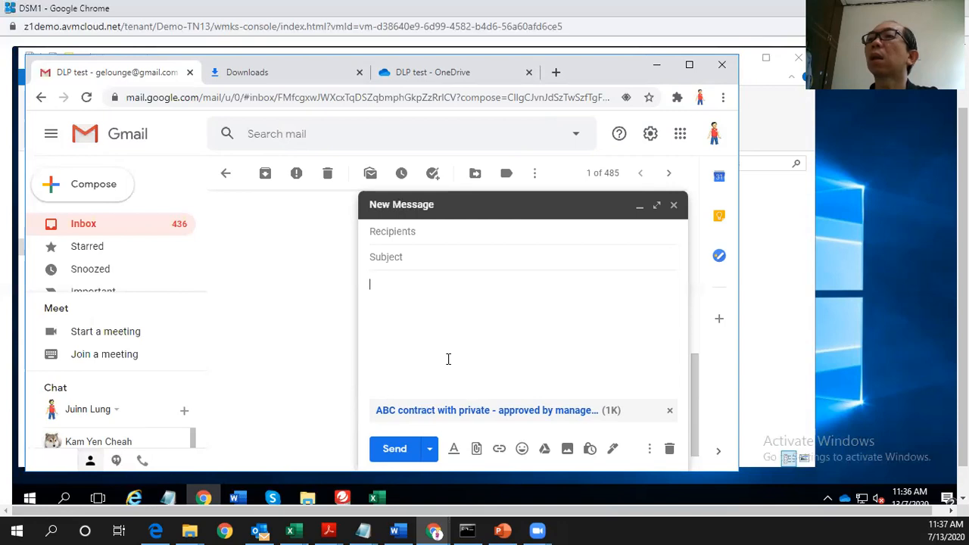
mouse_move(445, 359)
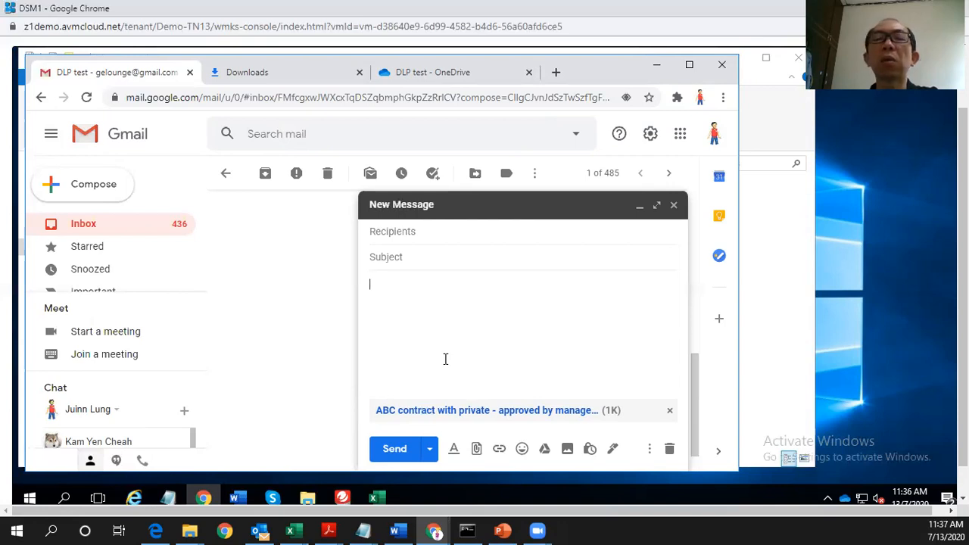
mouse_move(443, 356)
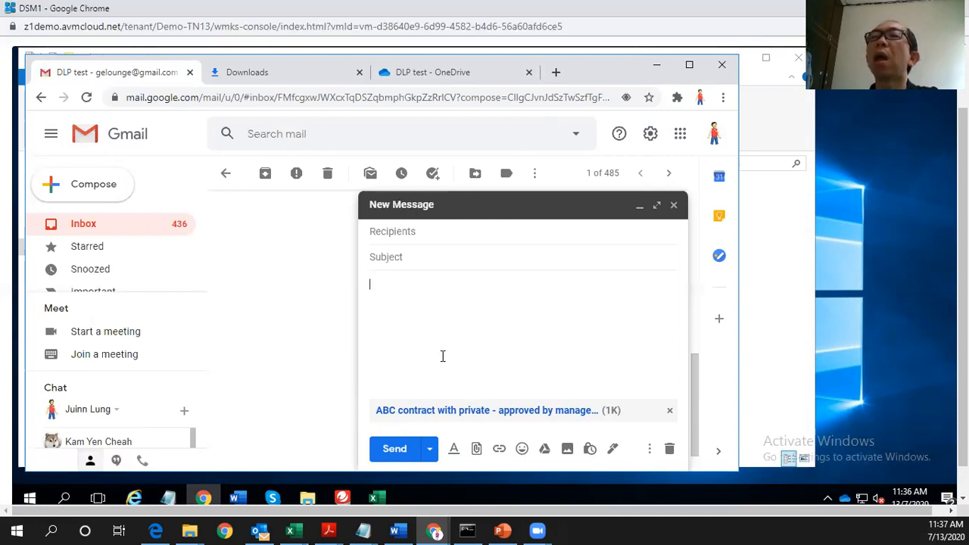